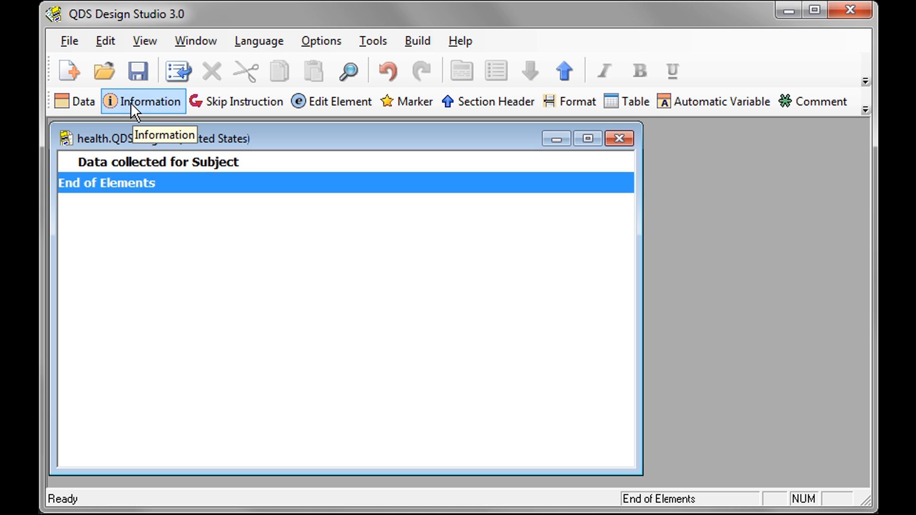
Add a new Information element to the health.QDS questionnaire
{"action": "left_click", "coordinate": [143, 101]}
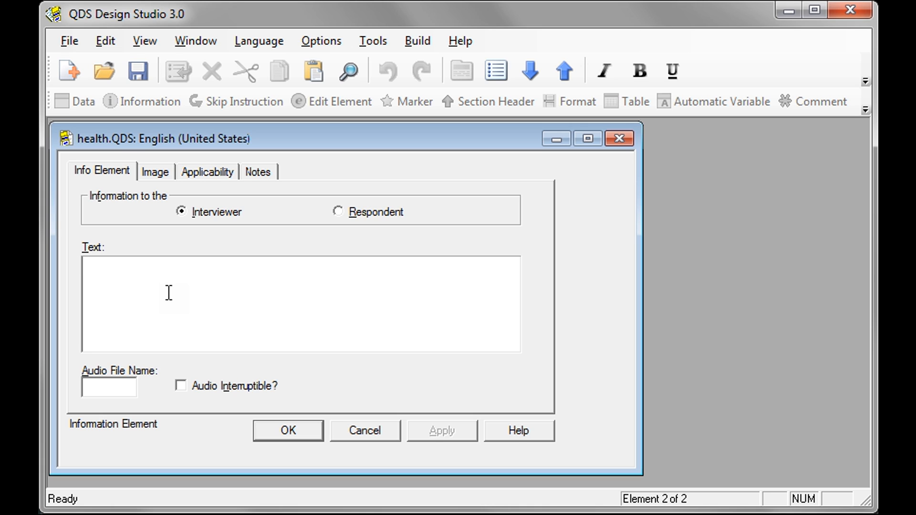
Set the element text to 'Welcome to our Study. Thank you for participating...'
{"action": "type", "text": "Welcome to our Study.  Thank you for participating..."}
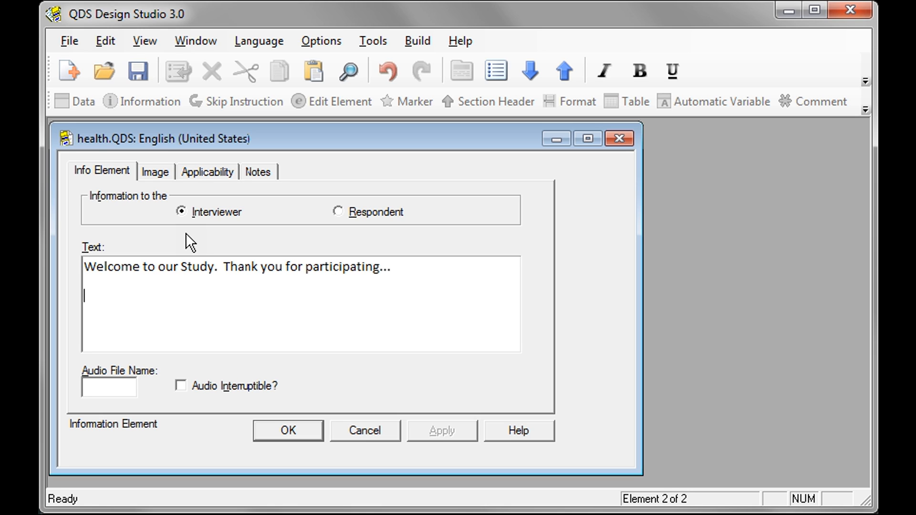
{"action": "mouse_move", "coordinate": [343, 237]}
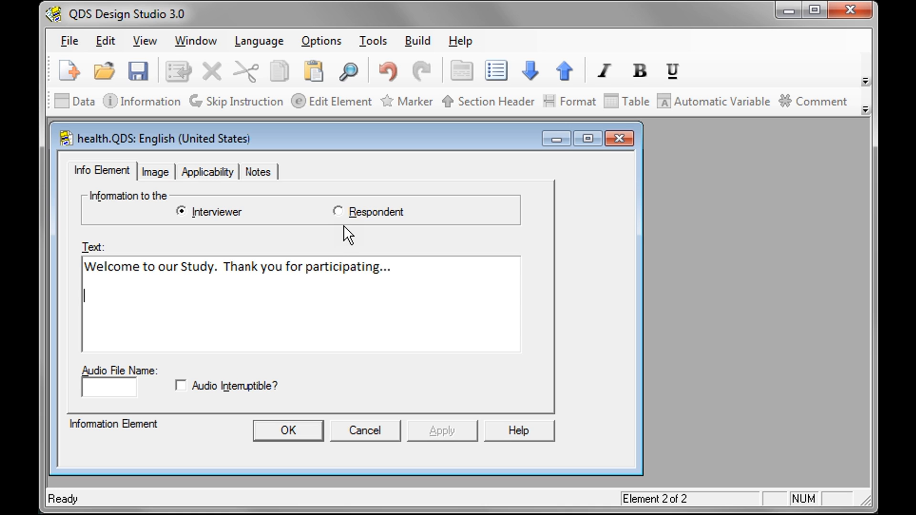
Direct the message to the Respondent and save it into the element list
{"action": "left_click", "coordinate": [338, 212]}
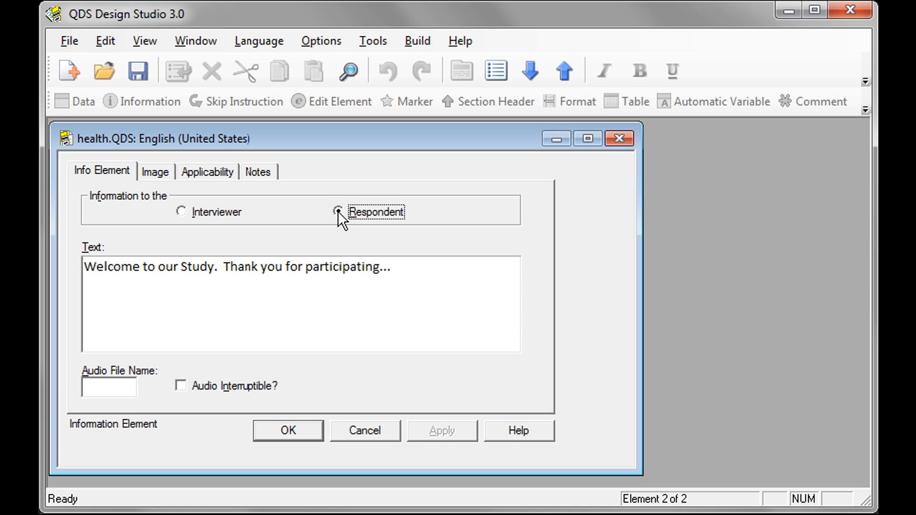
{"action": "left_click", "coordinate": [287, 431]}
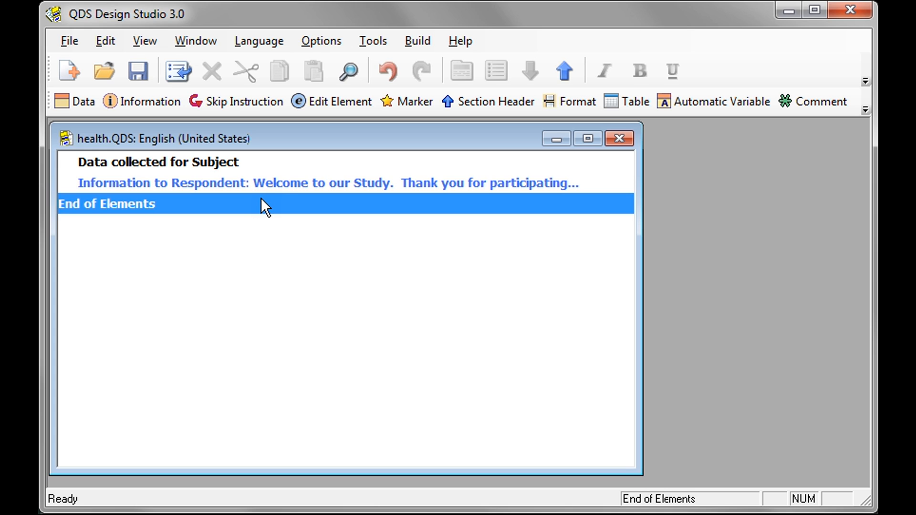
{"action": "mouse_move", "coordinate": [275, 187]}
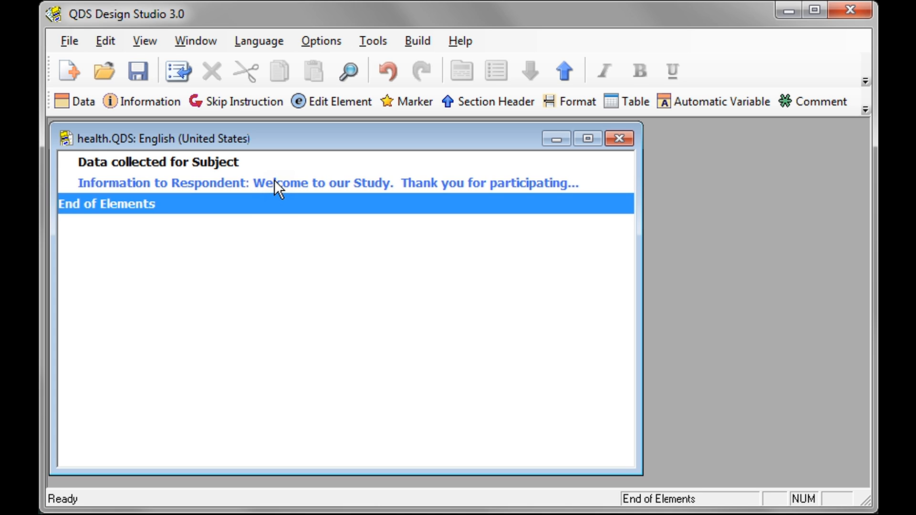
{"action": "mouse_move", "coordinate": [274, 207]}
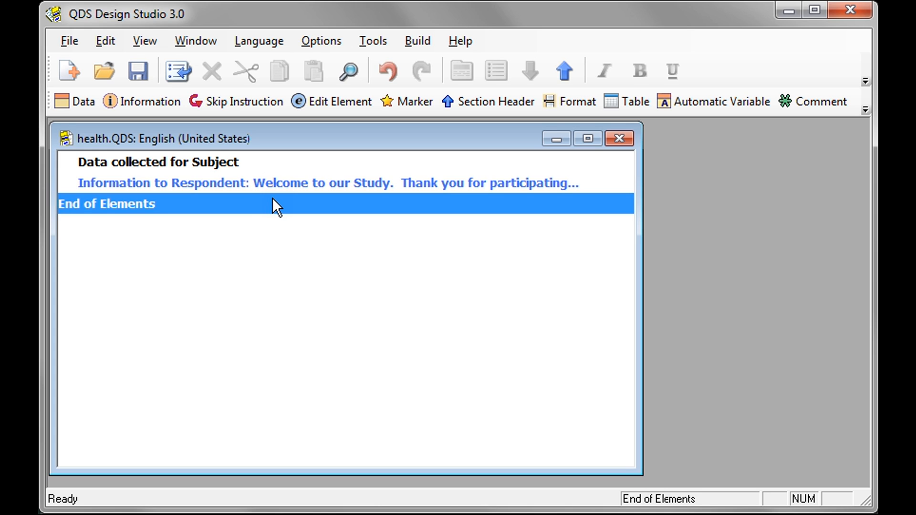